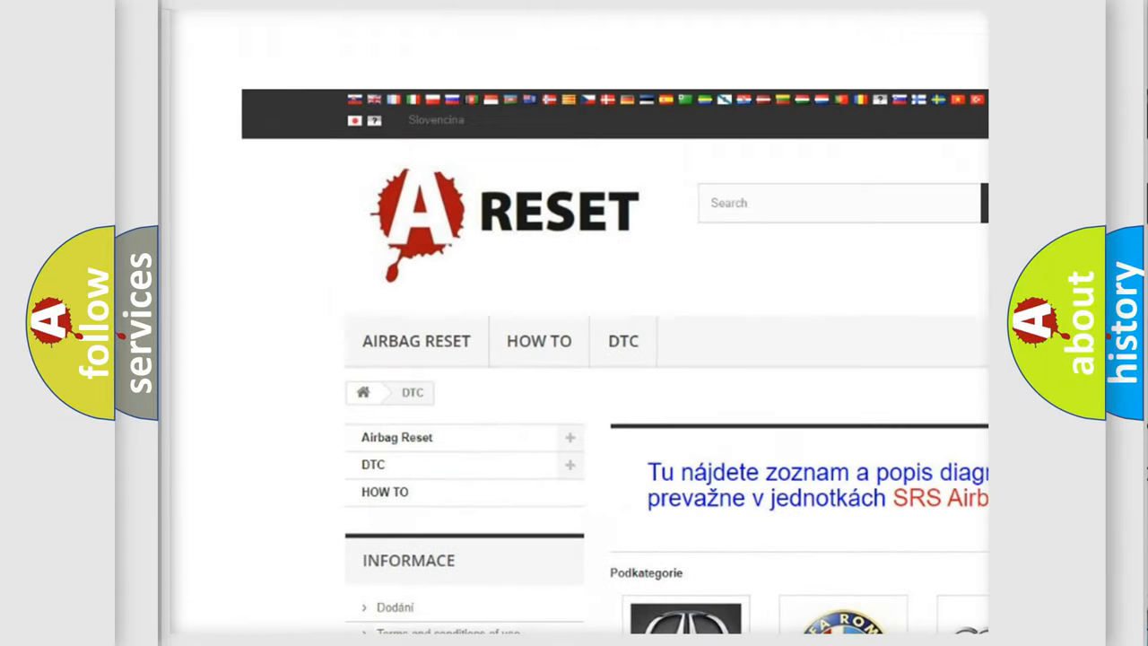
- Scroll through the long list of Lincoln DTC code subcategories on the Lincoln page
{"action": "scroll", "scroll_direction": "down", "scroll_amount": 3}
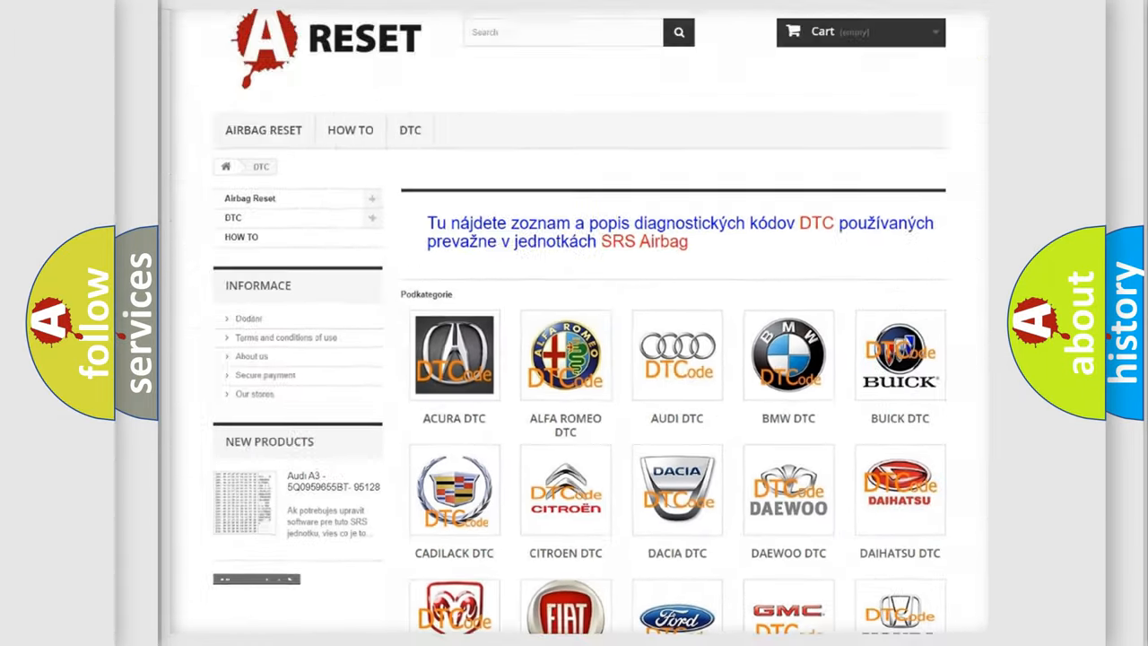
{"action": "scroll", "scroll_direction": "down", "scroll_amount": 3}
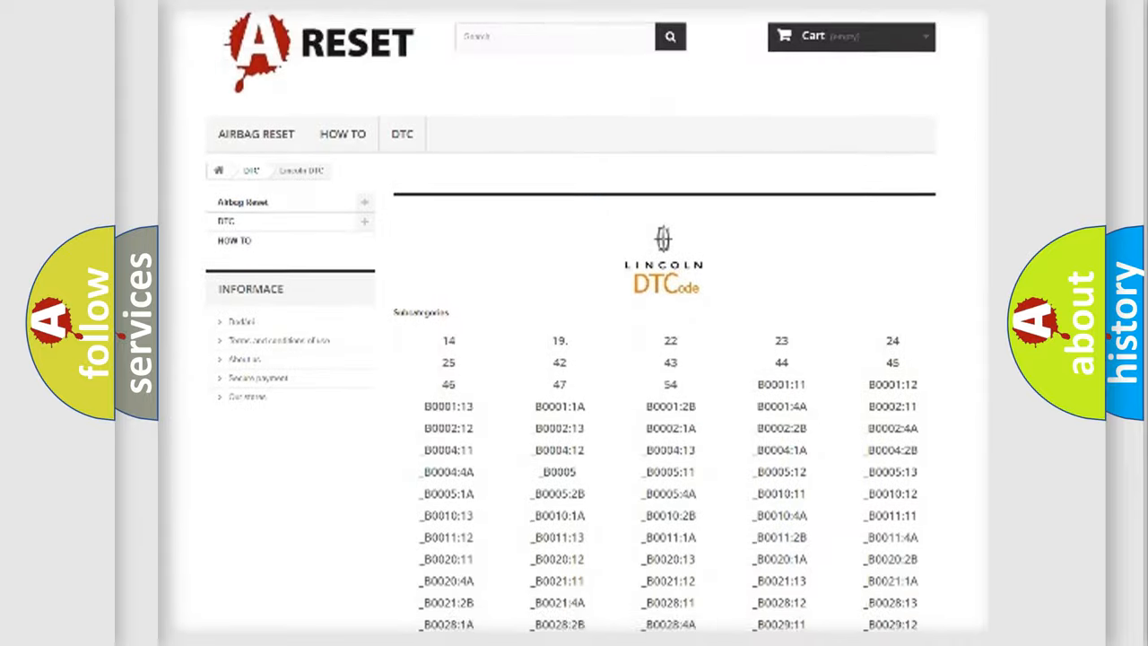
{"action": "scroll", "scroll_direction": "down", "scroll_amount": 3}
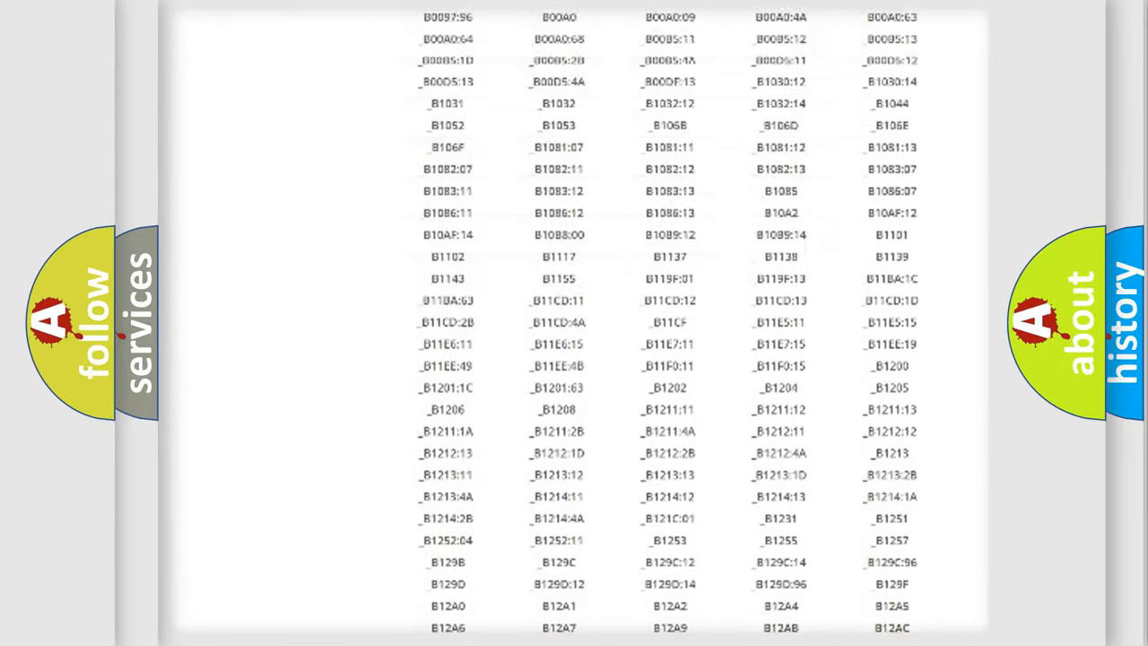
{"action": "scroll", "scroll_direction": "up", "scroll_amount": 3}
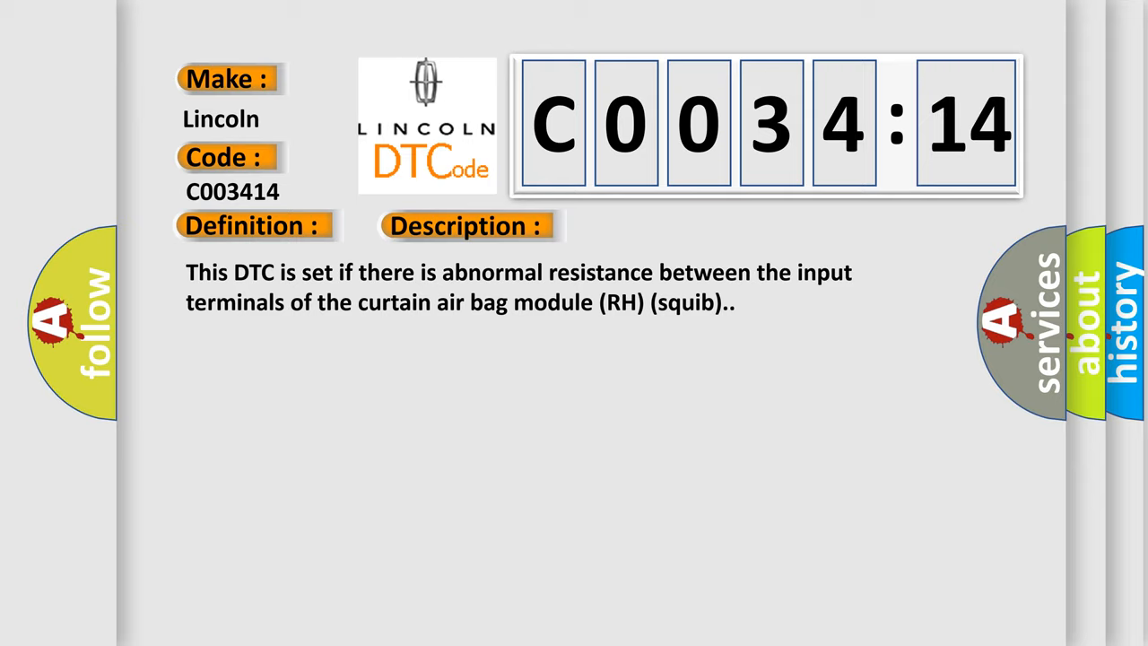
- Advance the slide to reveal the Description and Cause sections for C003414
{"action": "left_click", "coordinate": [660, 226]}
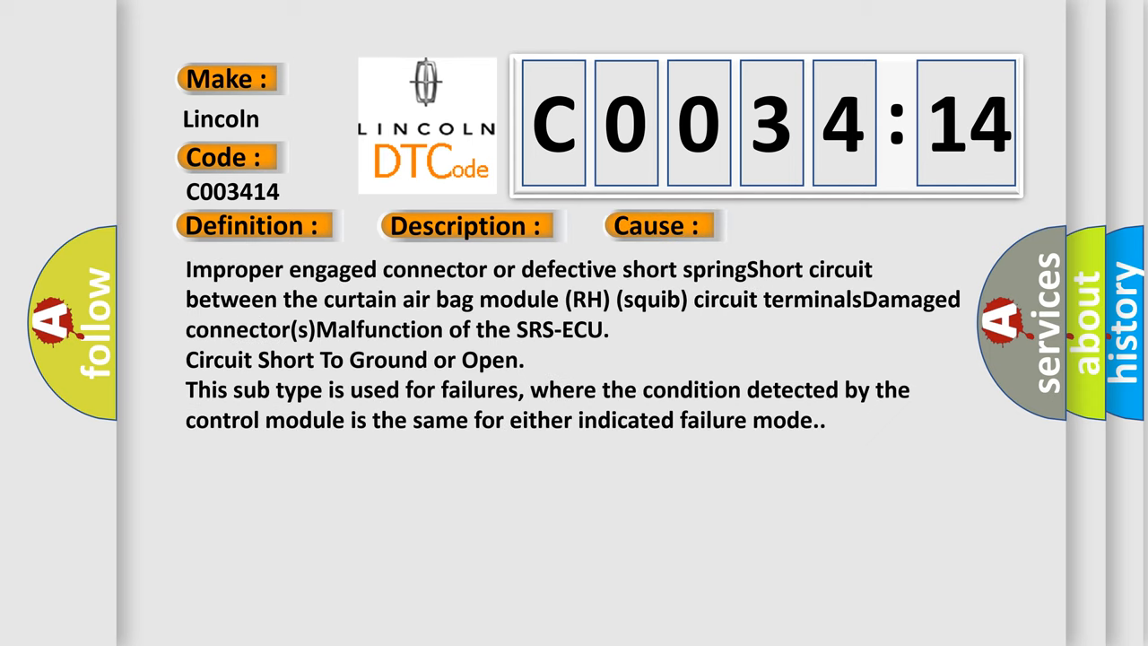